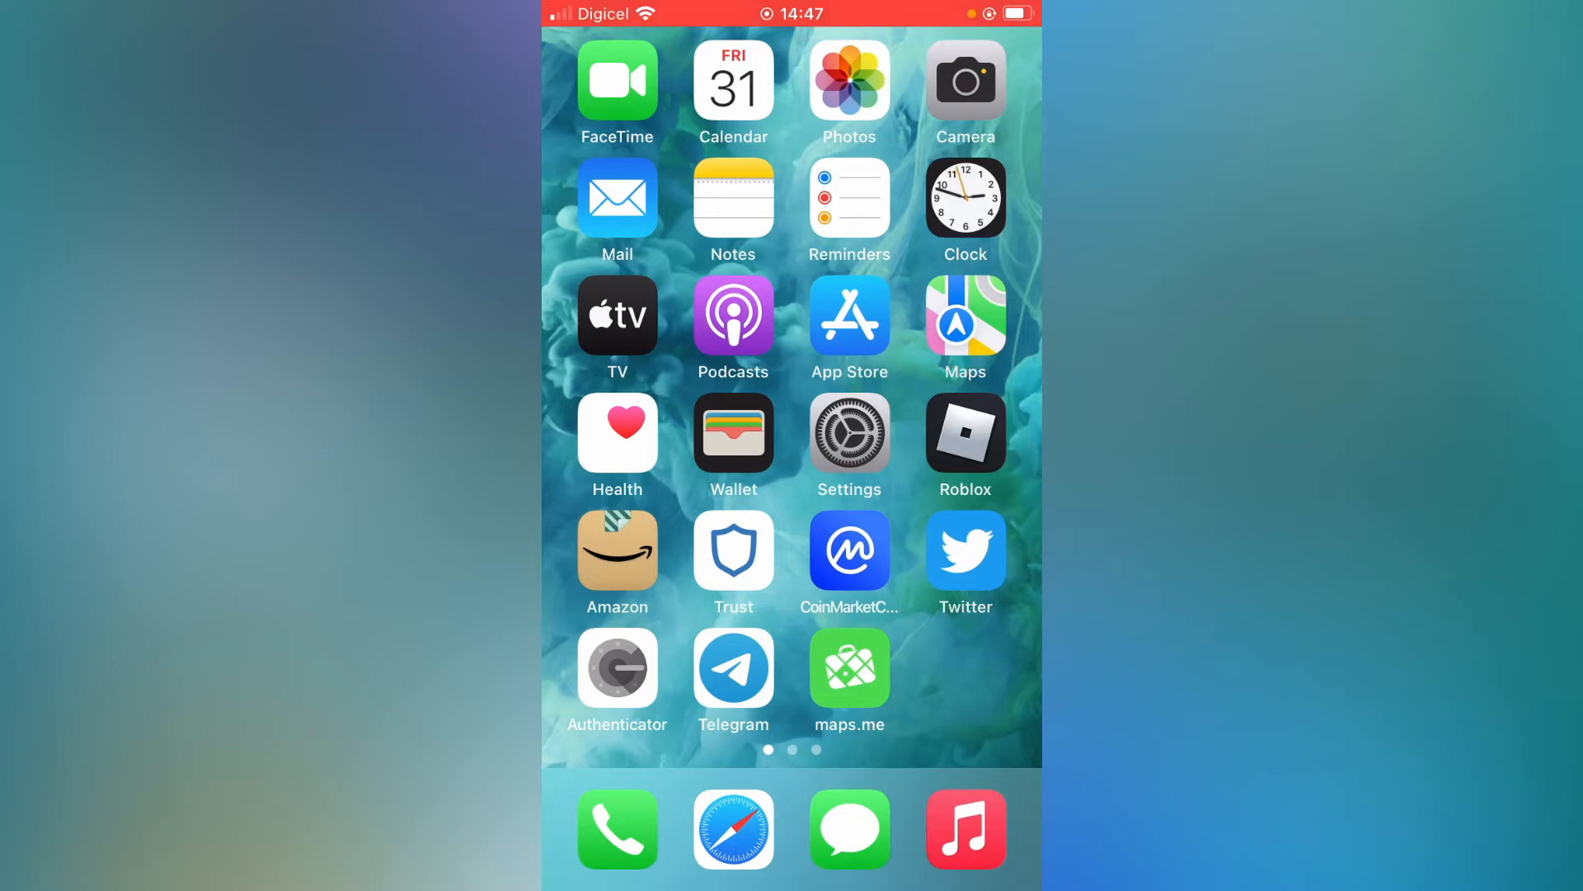
Step: Launch the Settings app from the home screen
click(848, 435)
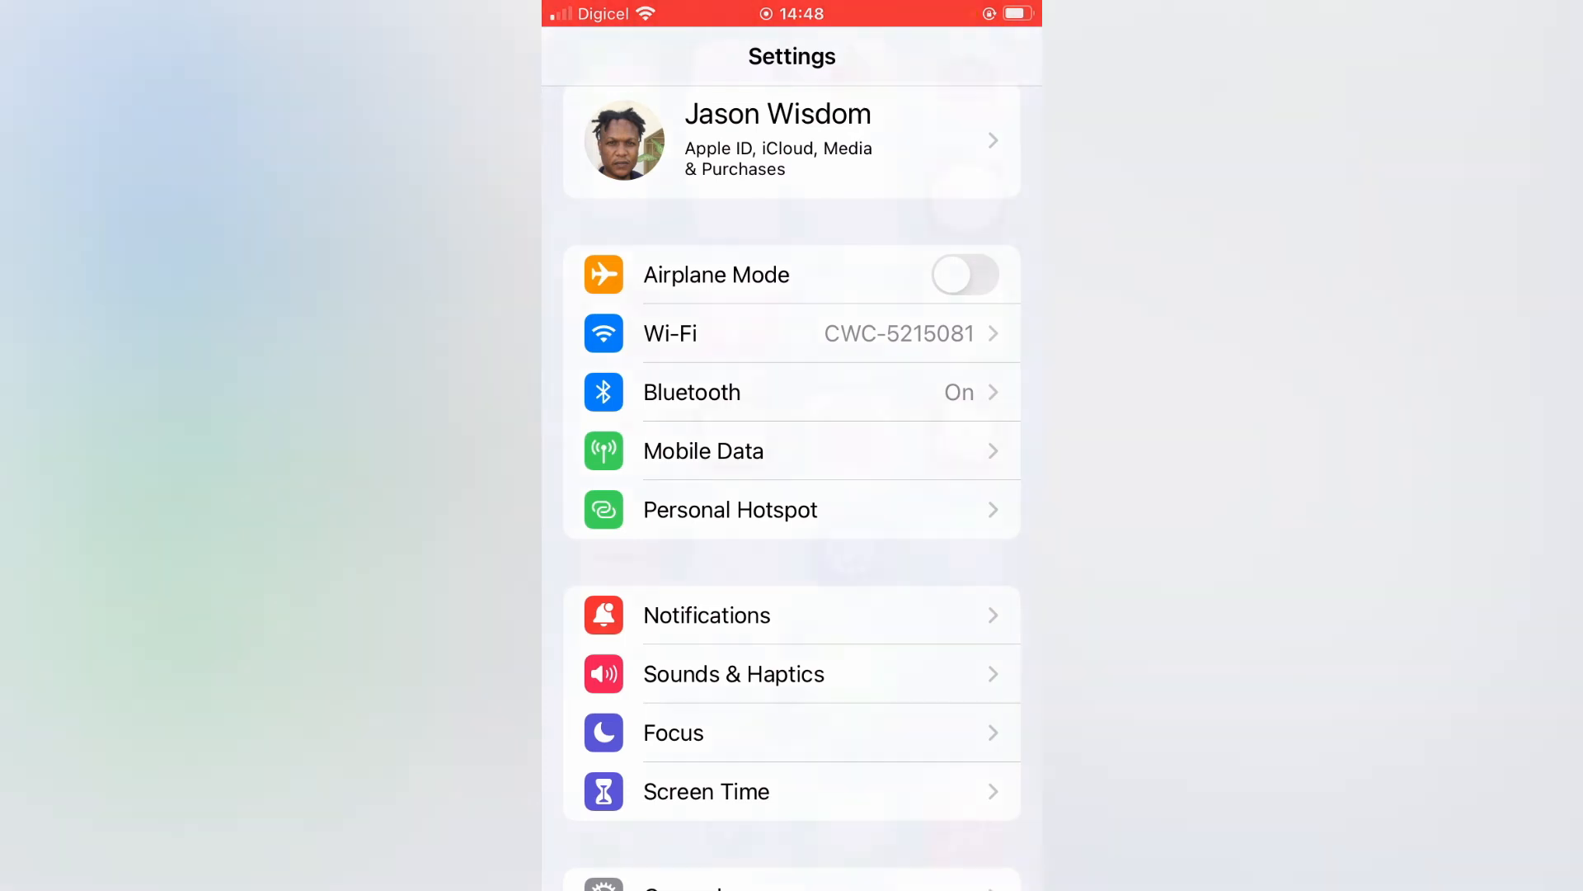
Step: Return to the home screen and launch the Contacts app
key(home)
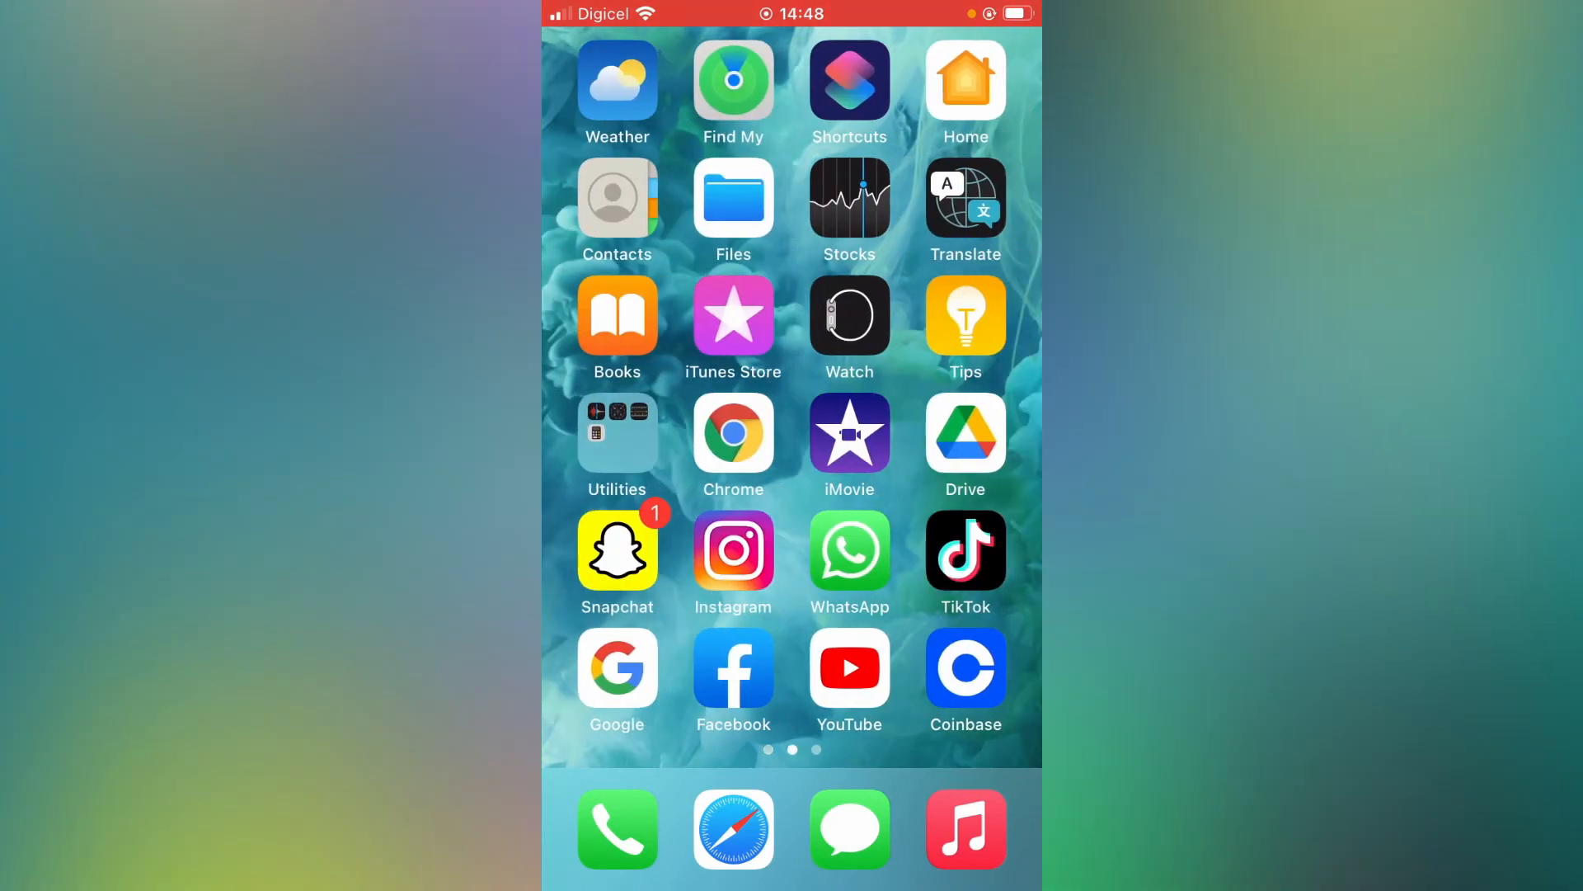
click(617, 197)
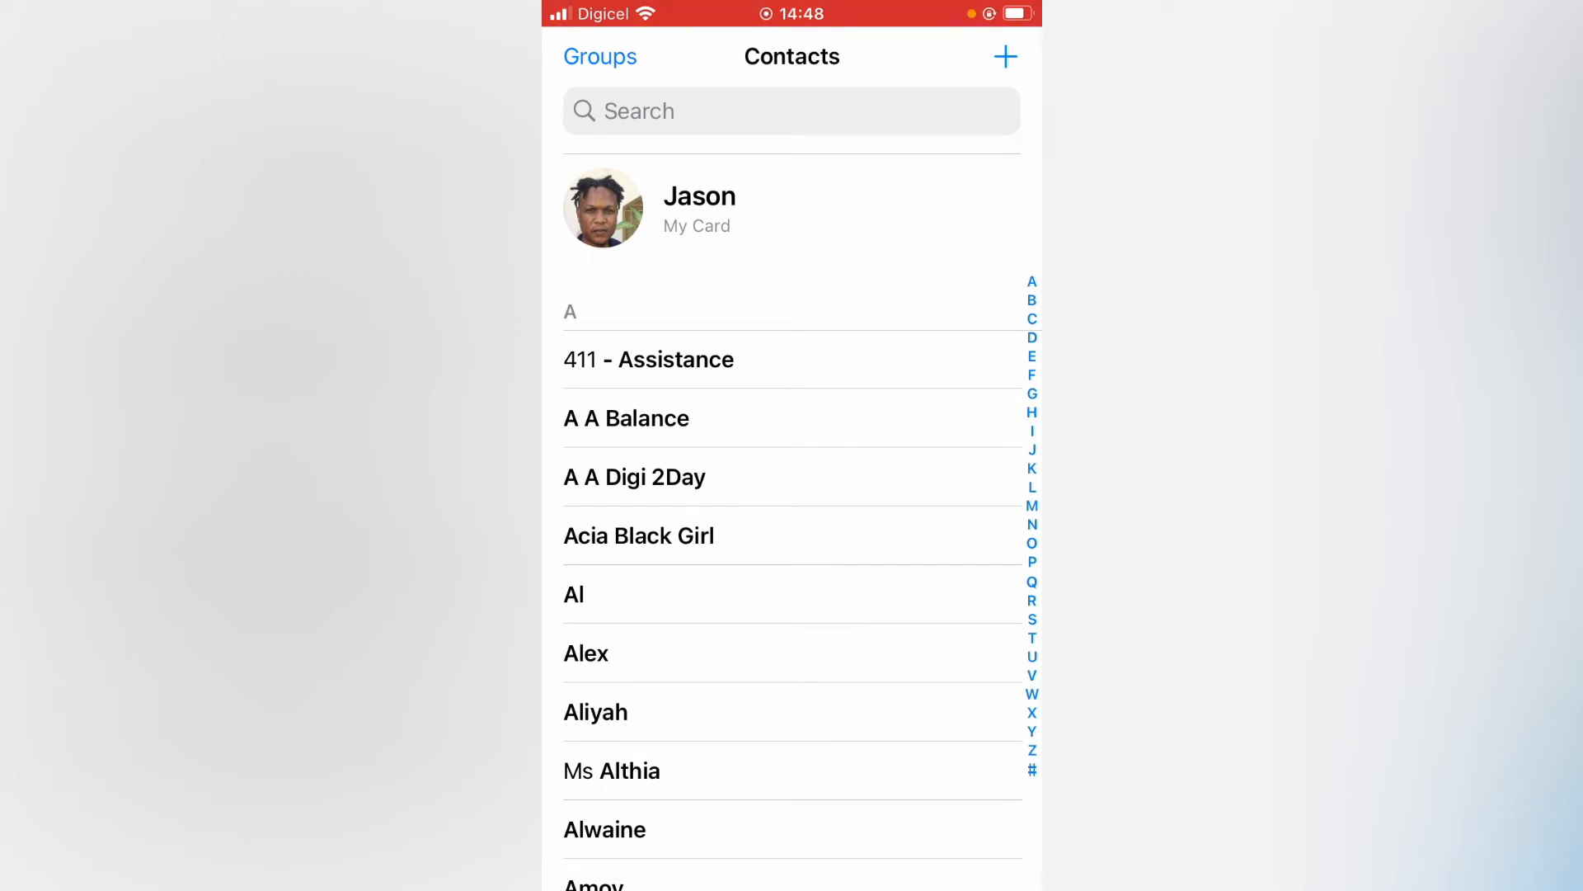
Step: Open My Card in edit mode and bring up its photo and poster options
click(698, 207)
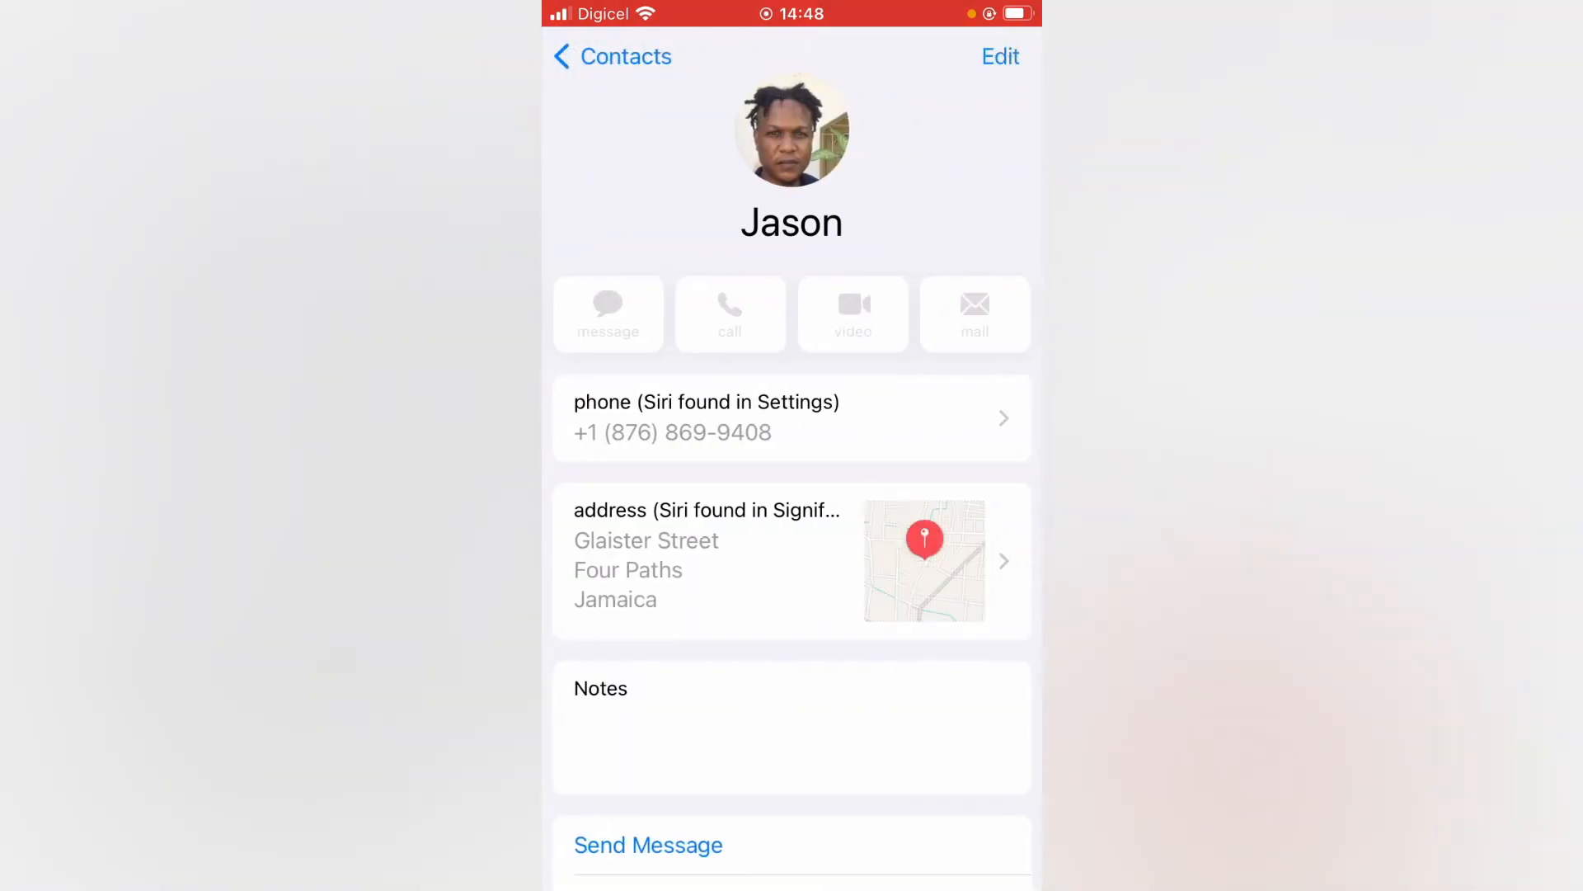
scroll(down, 3)
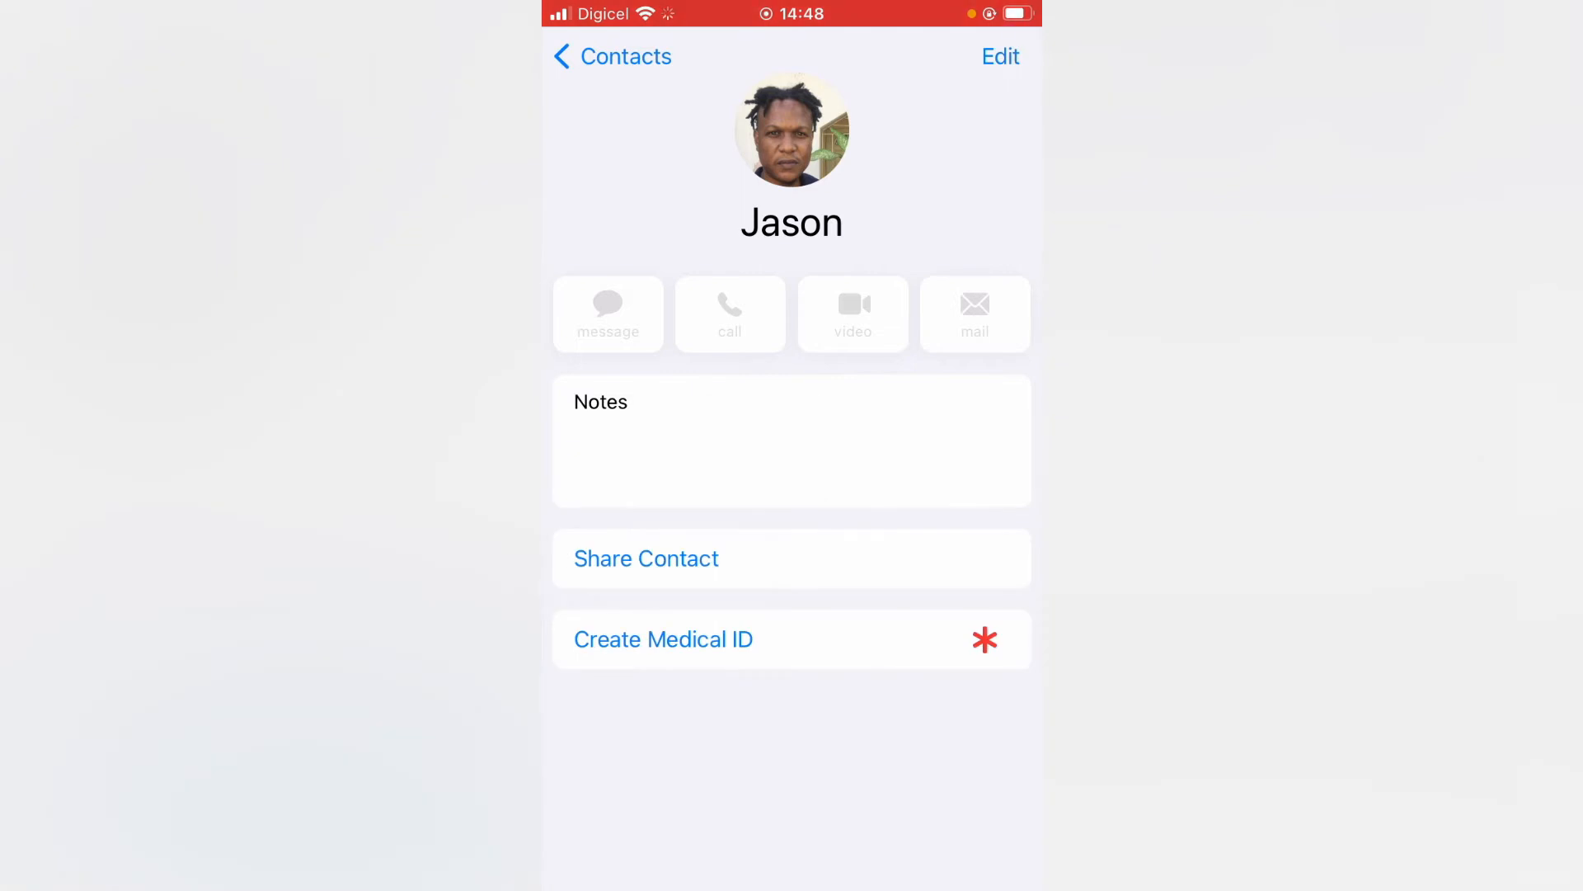
click(999, 56)
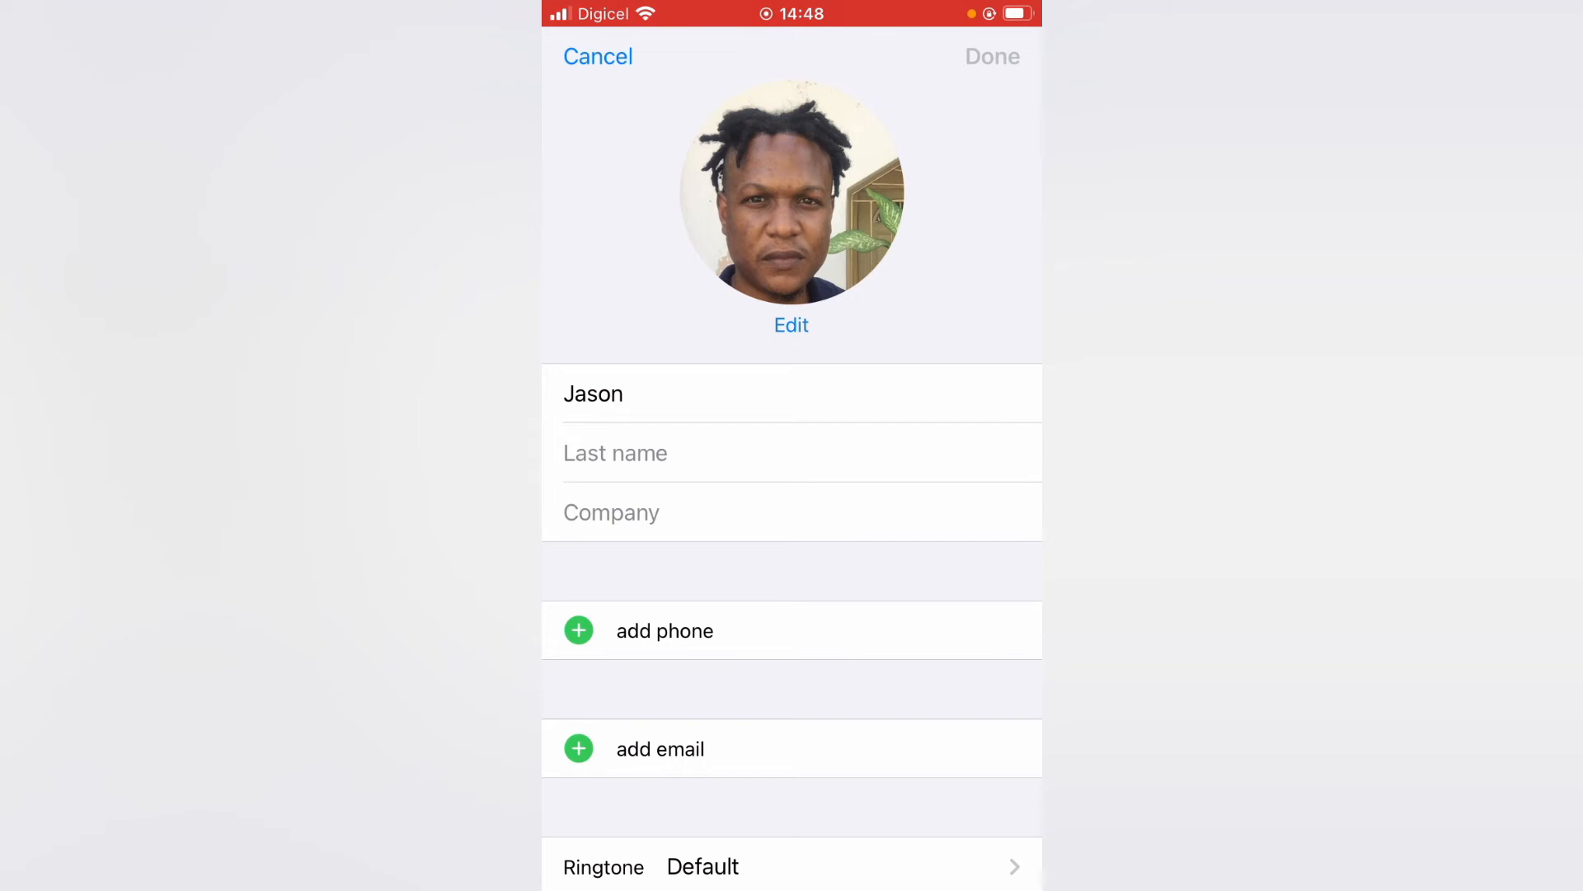
click(792, 324)
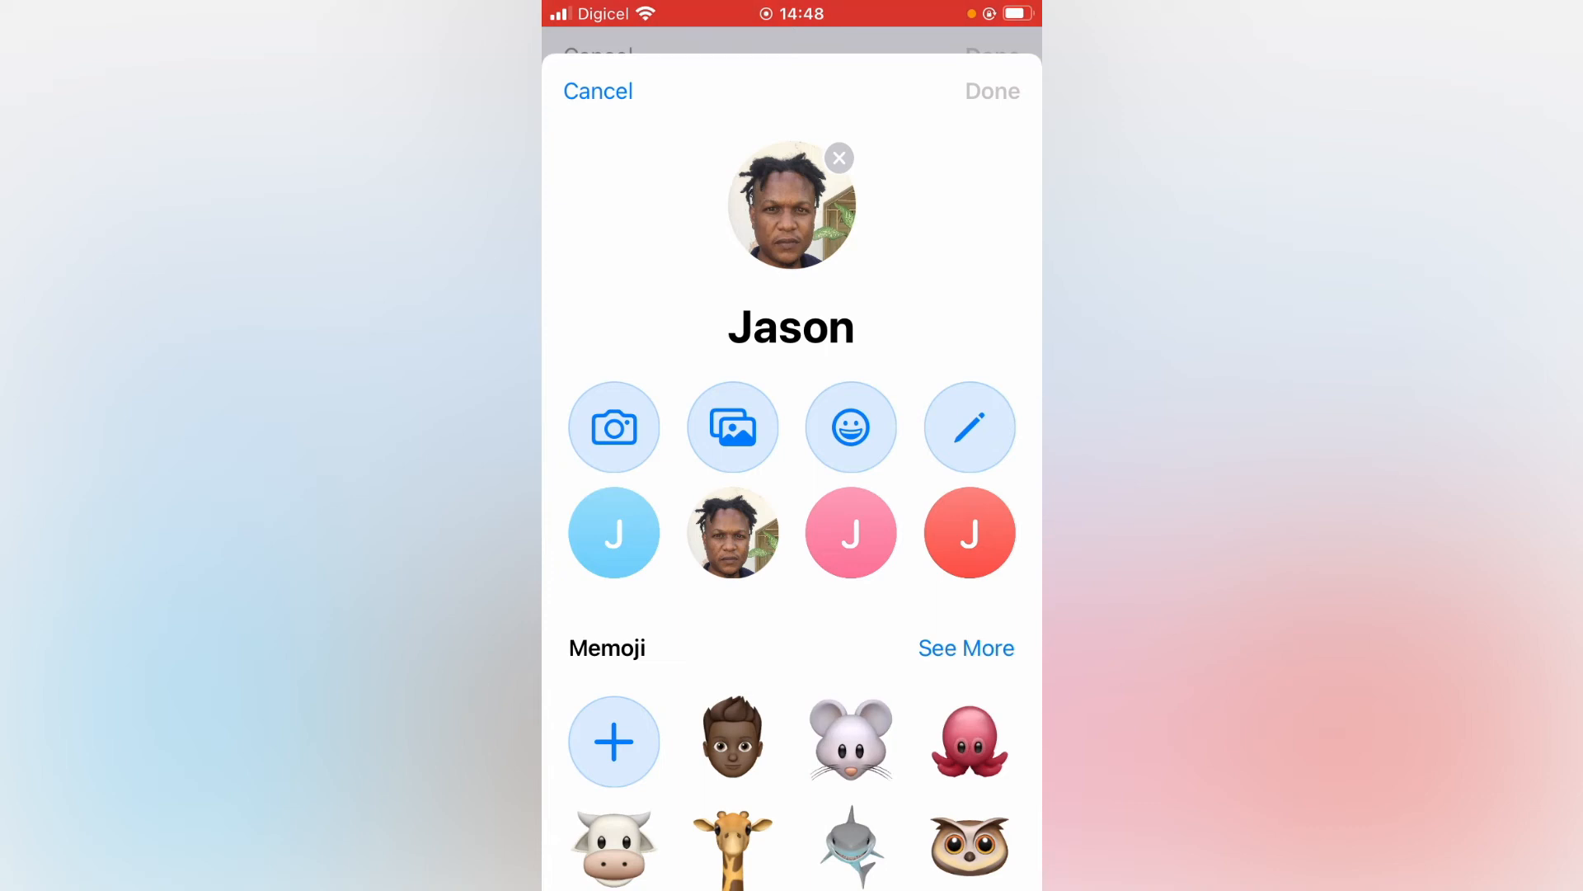
Step: Delete the current profile photo, confirm, and save the card with the grey J initial
click(838, 157)
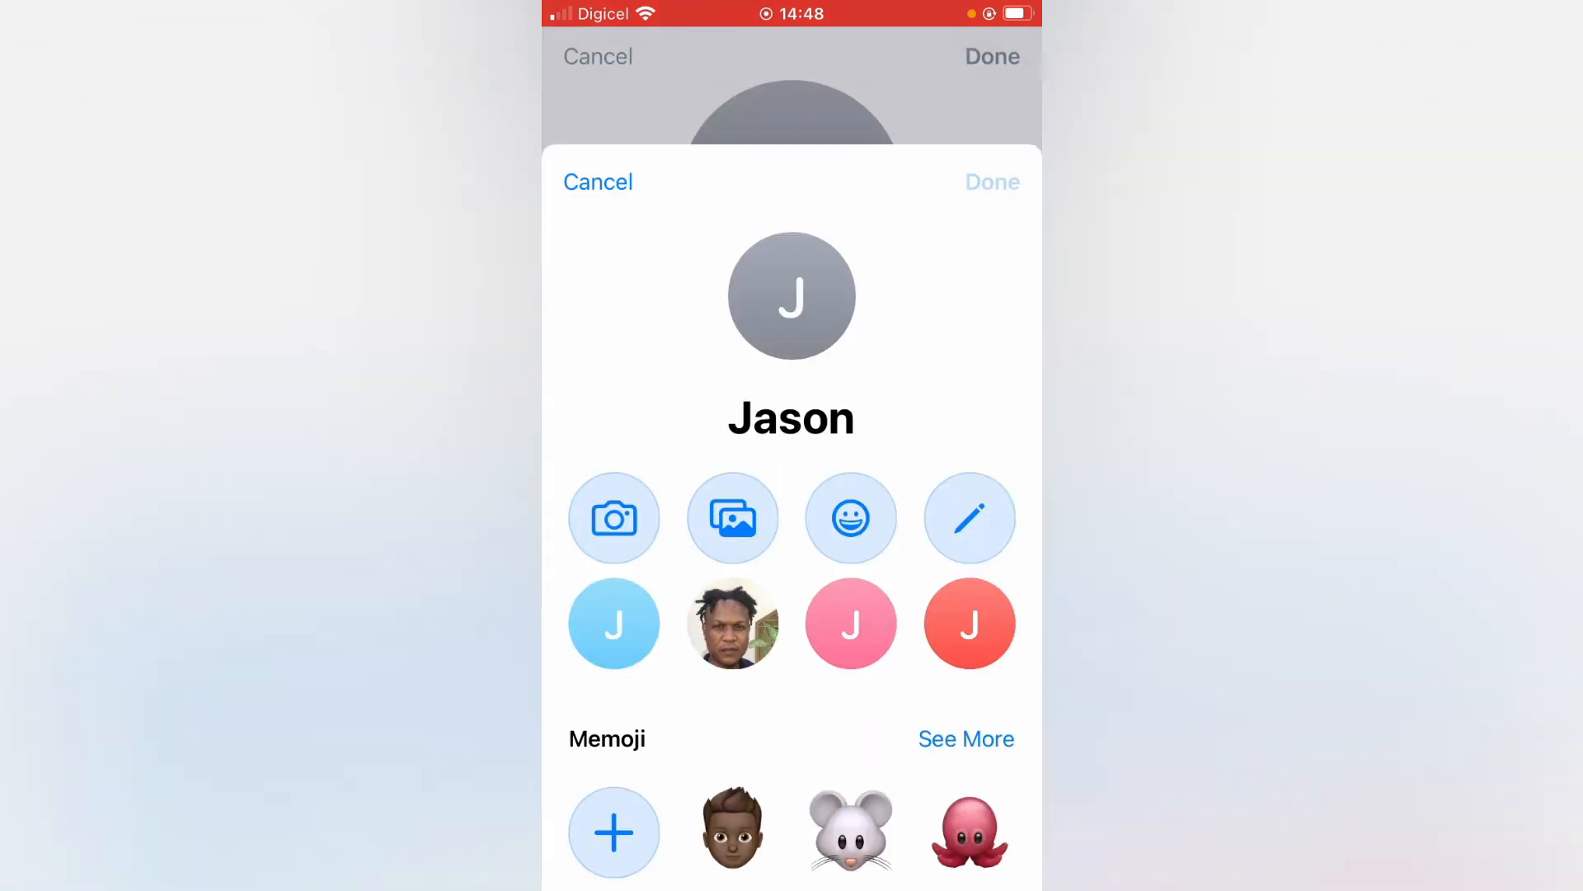
click(597, 181)
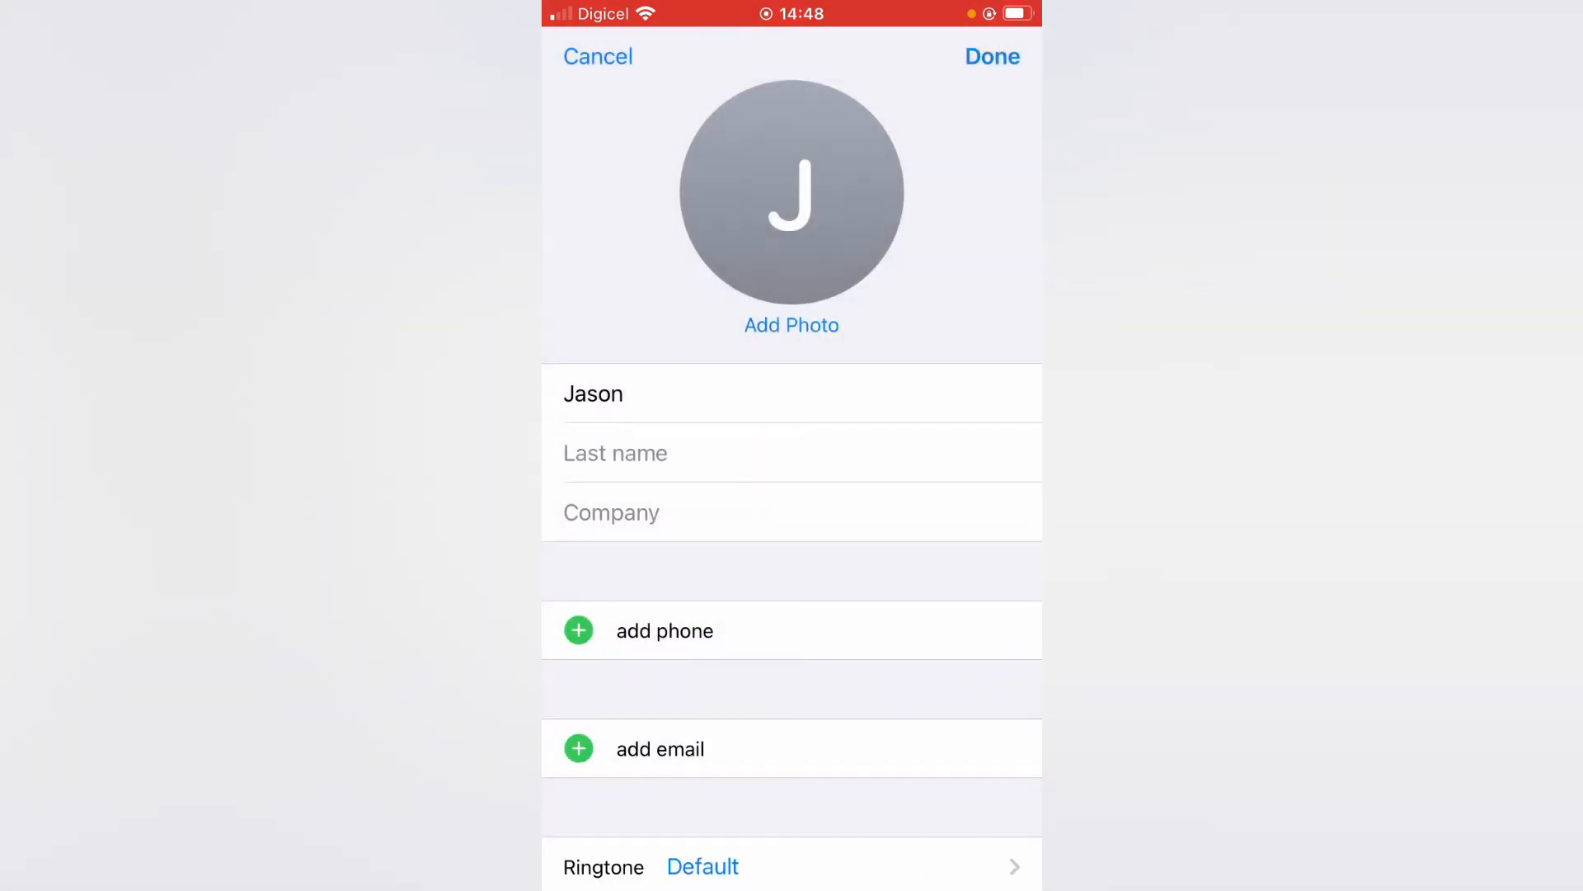
click(990, 55)
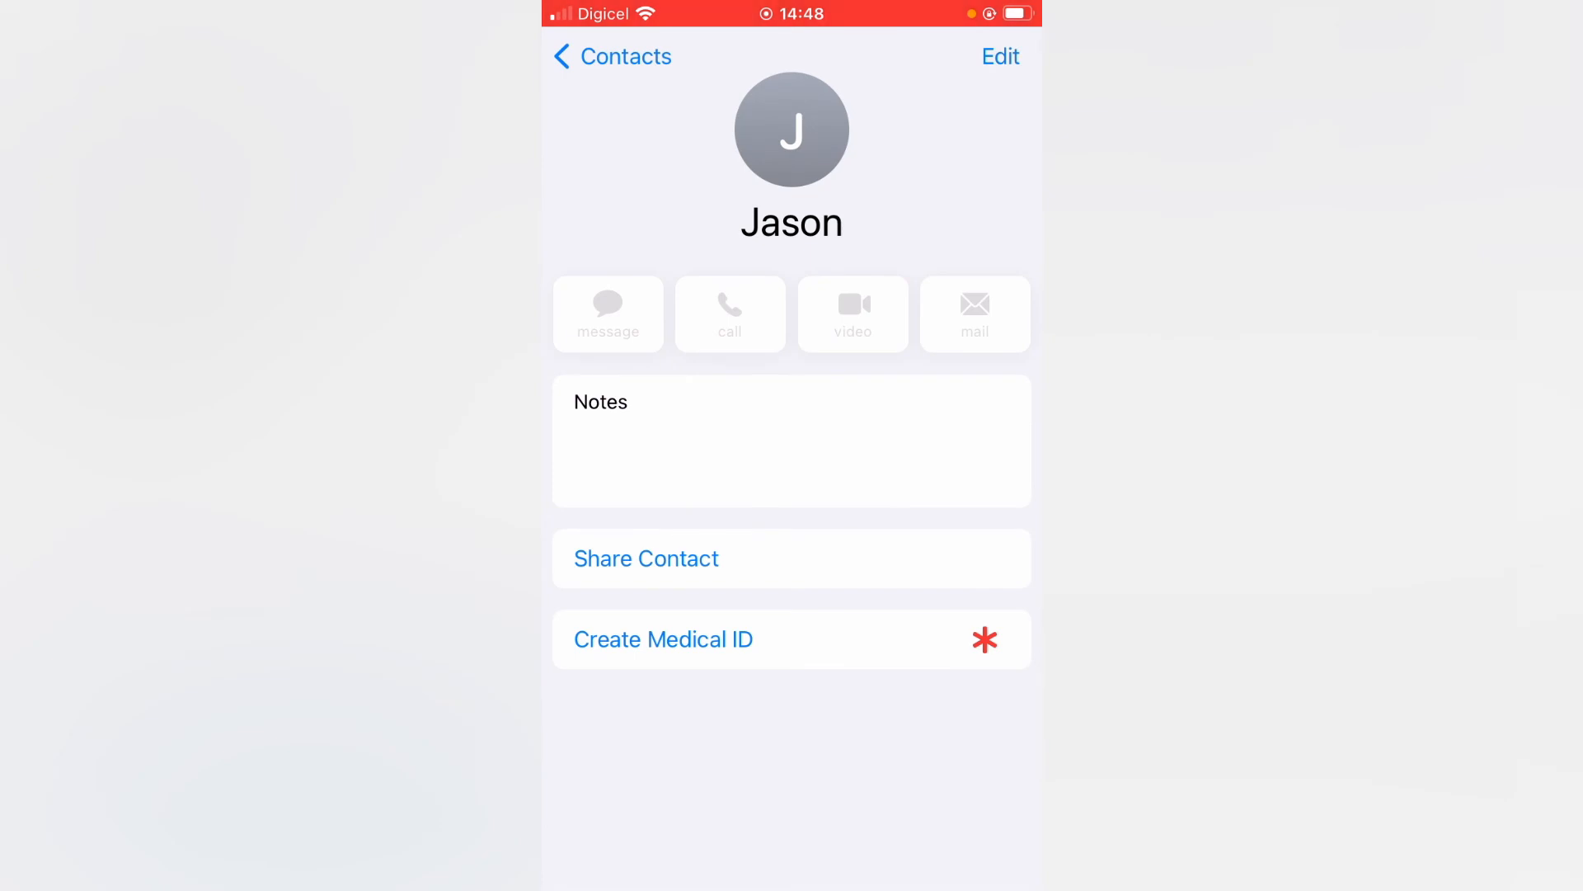